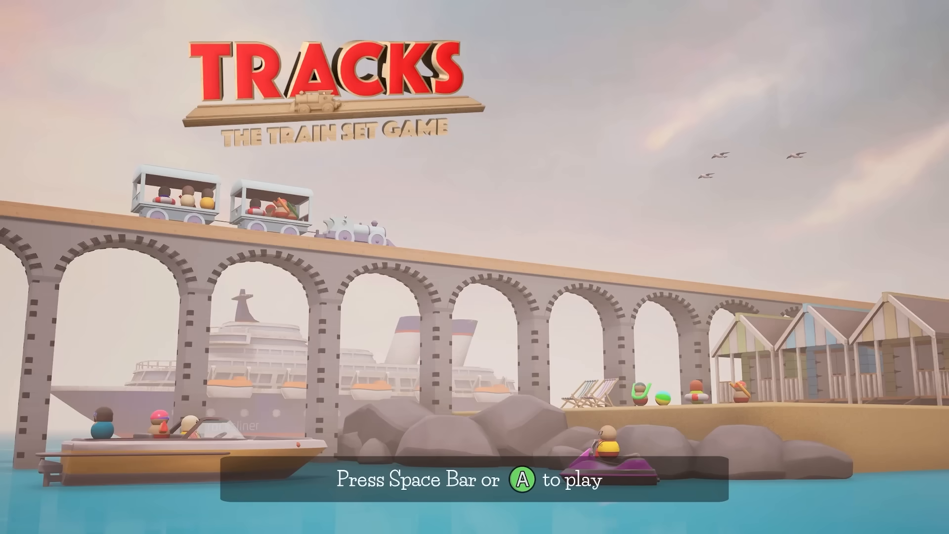
# Step: Press Space on the title screen to start playing
pyautogui.press('space')
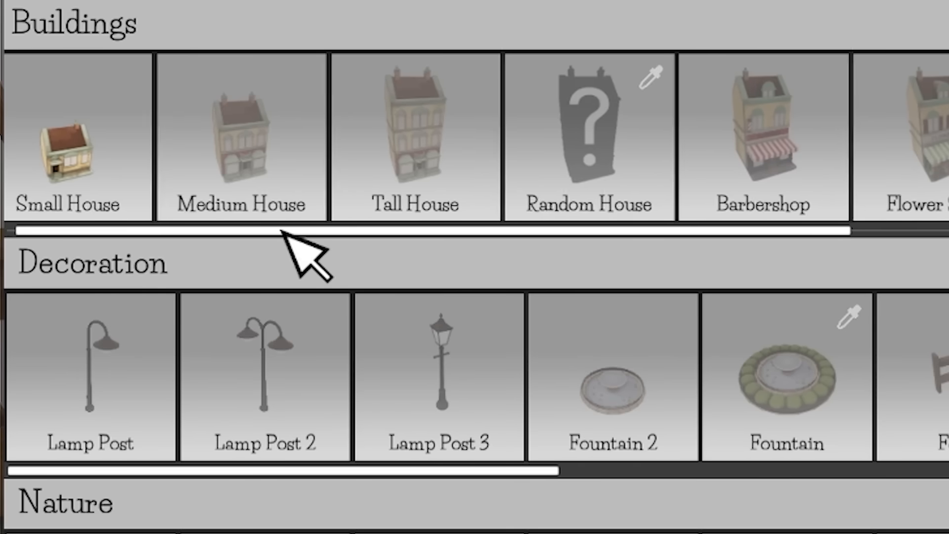
# Step: Pick Construction Worker figures from the Scenery Menu to place around the bed
pyautogui.scroll(-3)
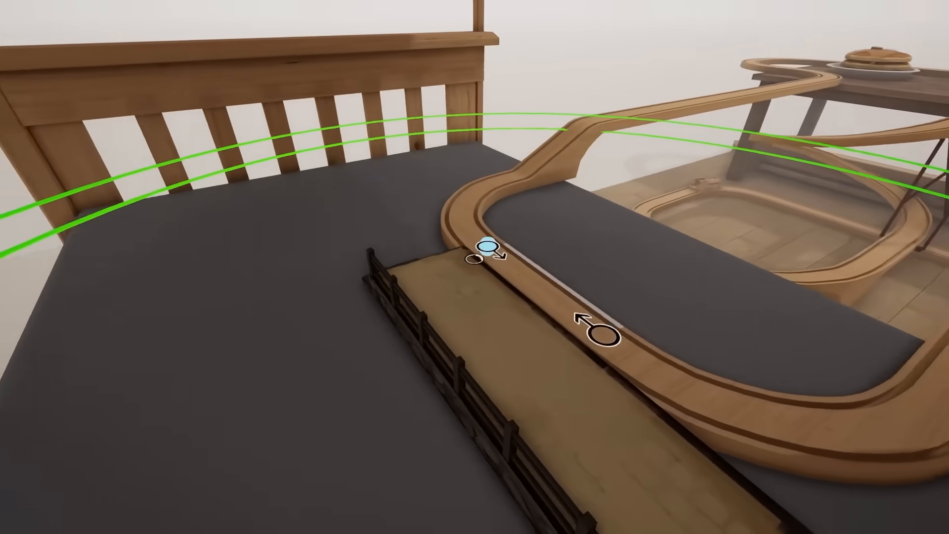
pyautogui.press('g')
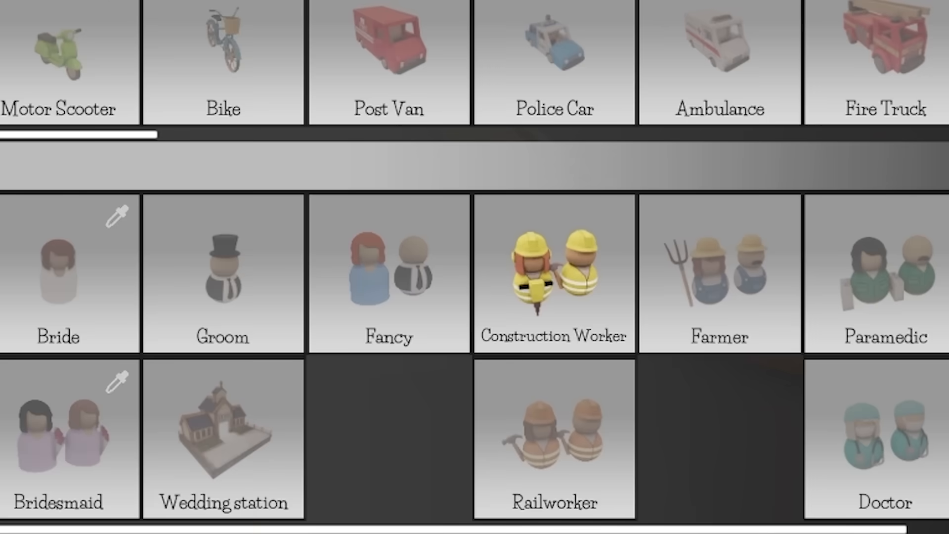
pyautogui.click(553, 280)
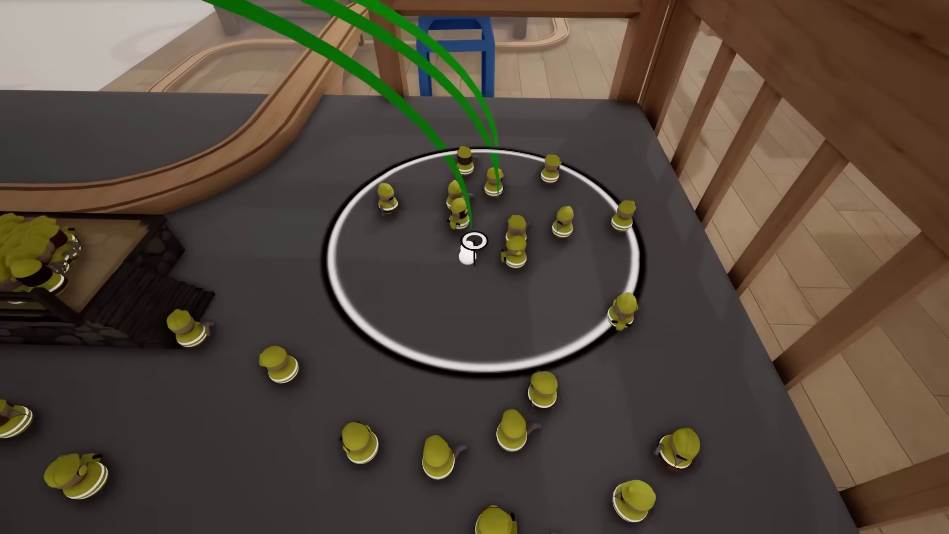
# Step: Drop the camera to a first-person view along the wooden track
pyautogui.press('alt')
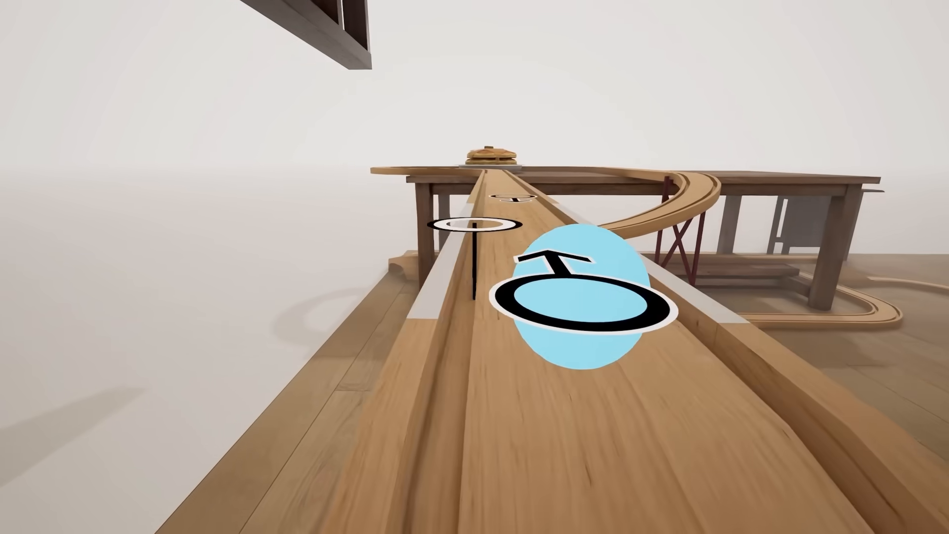
# Step: Build a climbing spiral of track on a red support tower
pyautogui.press('g')
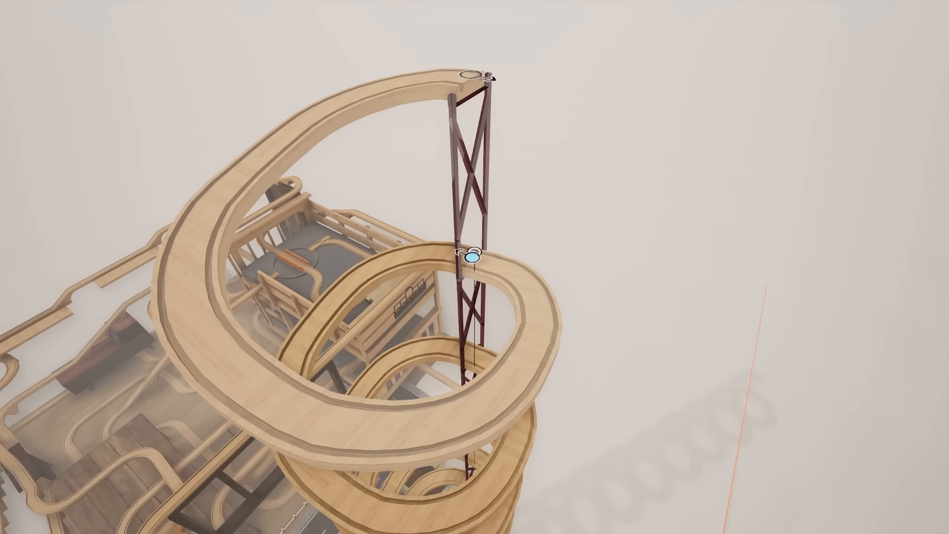
# Step: Bring up the Scenery Menu showing passengers, trains and cargo carriages
pyautogui.press('g')
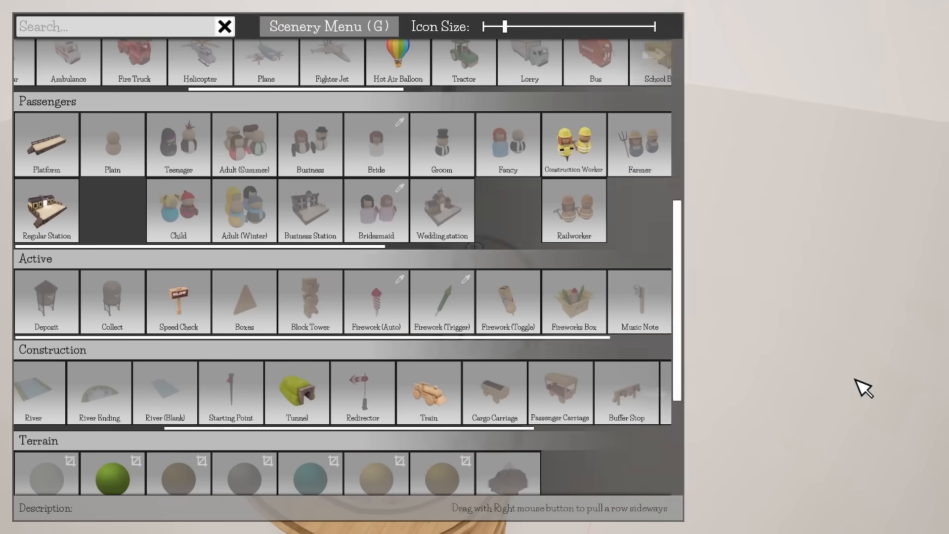
pyautogui.press('g')
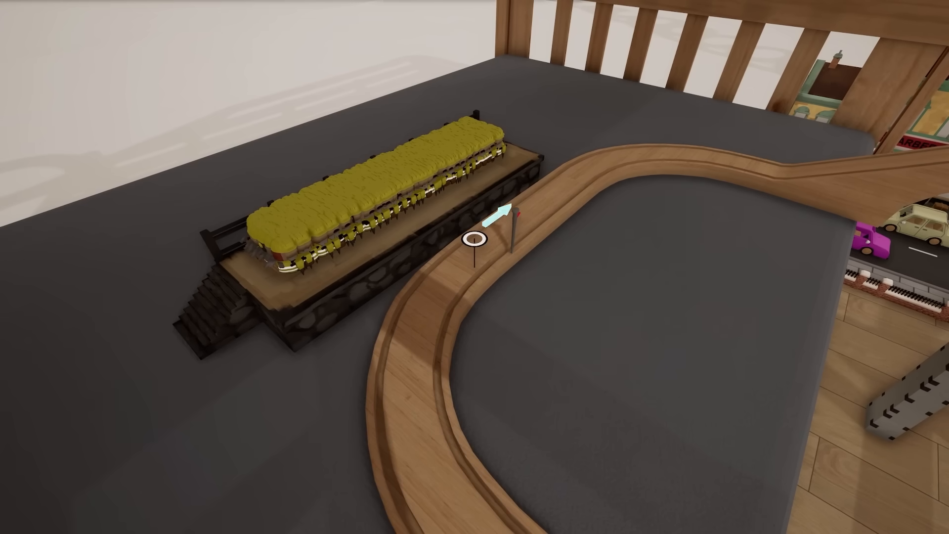
# Step: Spawn Train 2, the pink engine, and select it in the train list
pyautogui.click(475, 241)
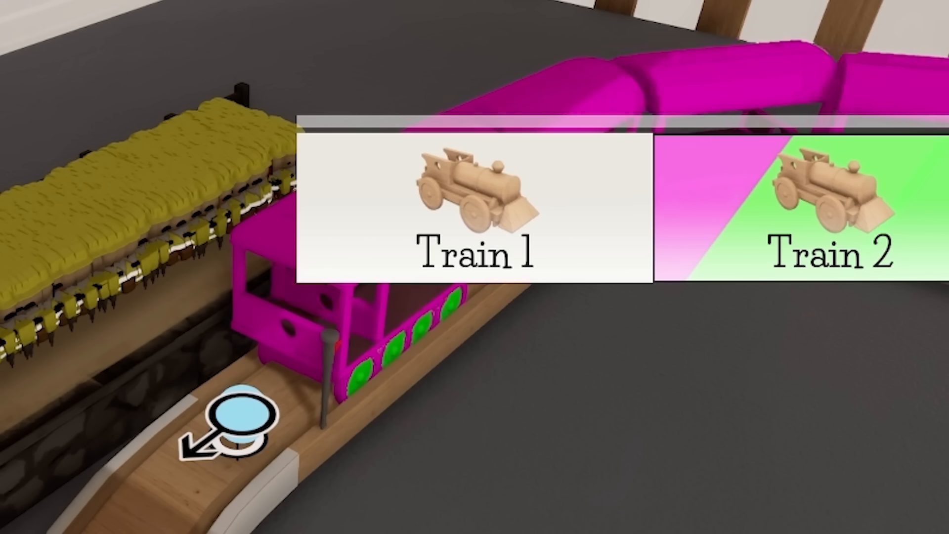
pyautogui.click(469, 201)
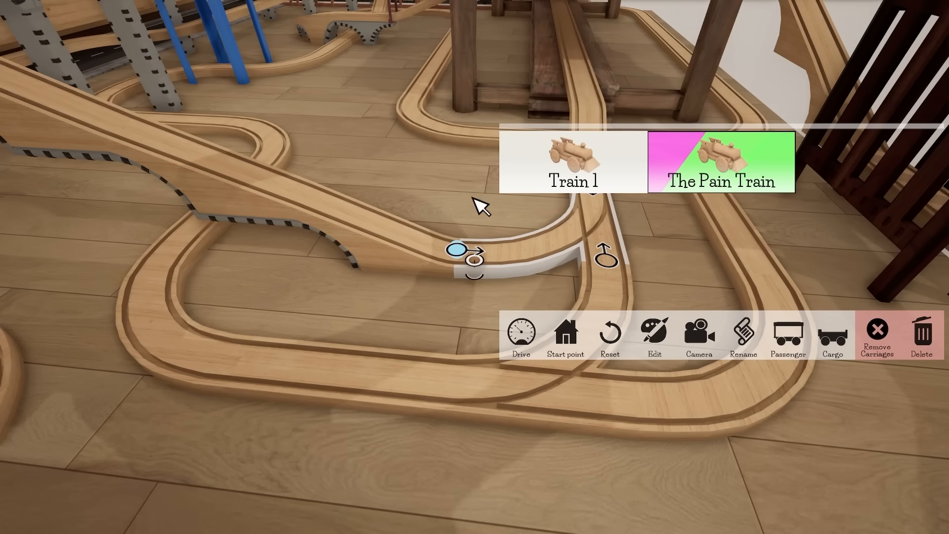
pyautogui.moveTo(153, 201)
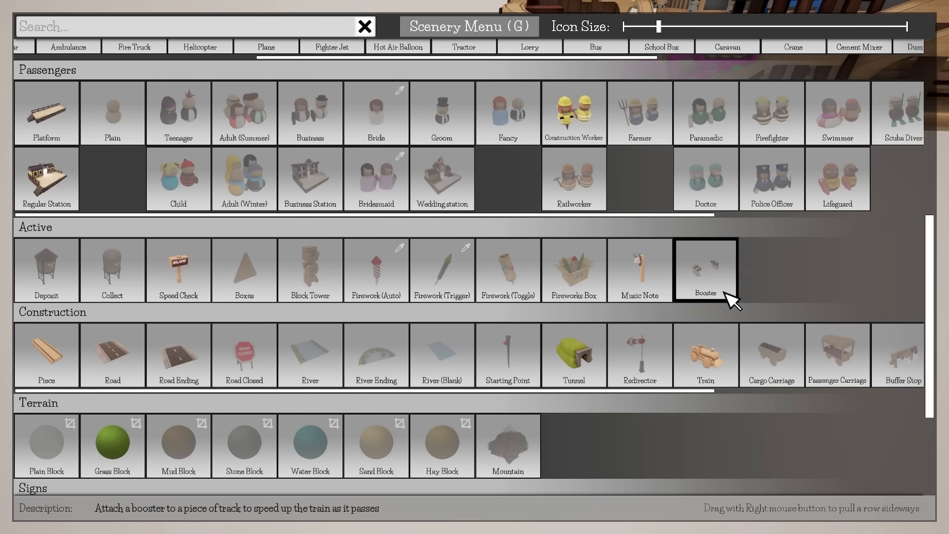
# Step: Choose Booster from the Scenery Menu to attach to a track piece
pyautogui.click(706, 268)
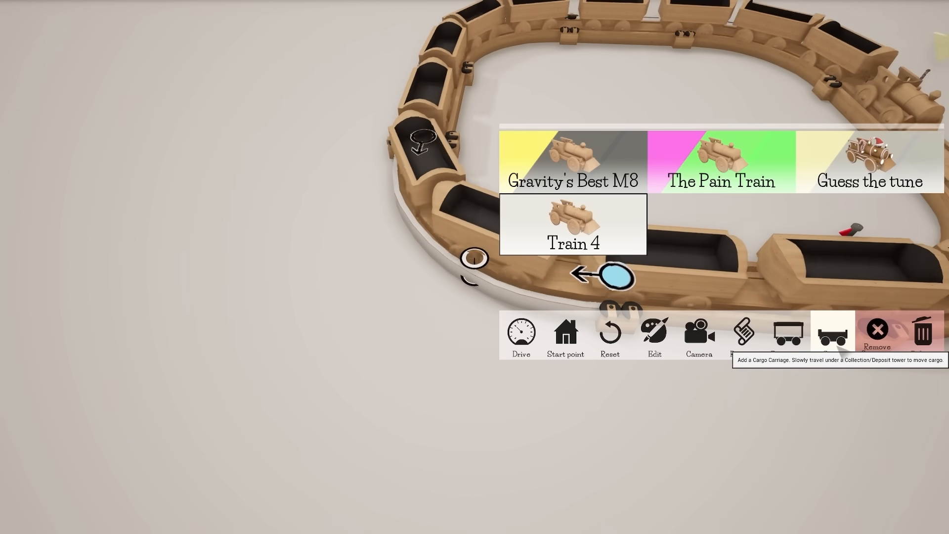
# Step: Add one more cargo carriage to Train 4
pyautogui.click(654, 334)
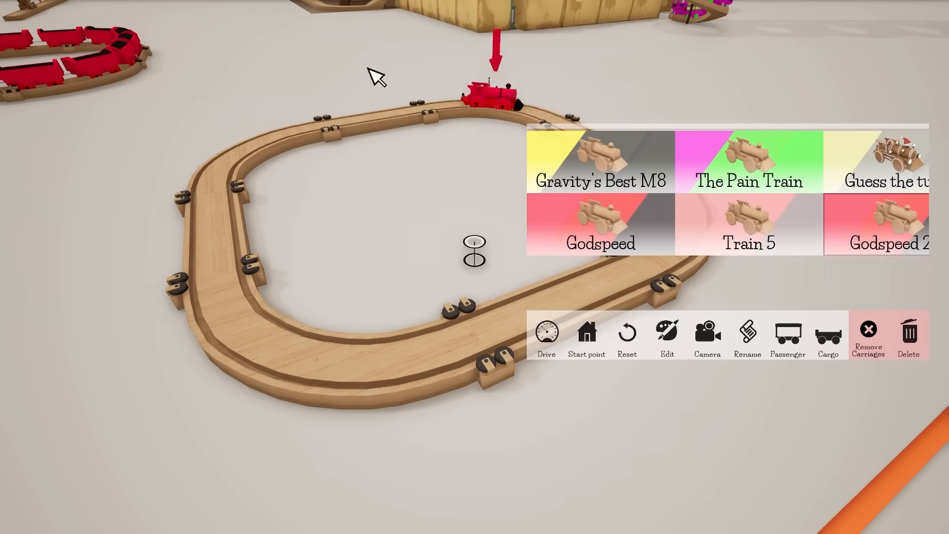
# Step: Attach cargo carriages behind the red Godspeed 2.0 engine
pyautogui.click(827, 333)
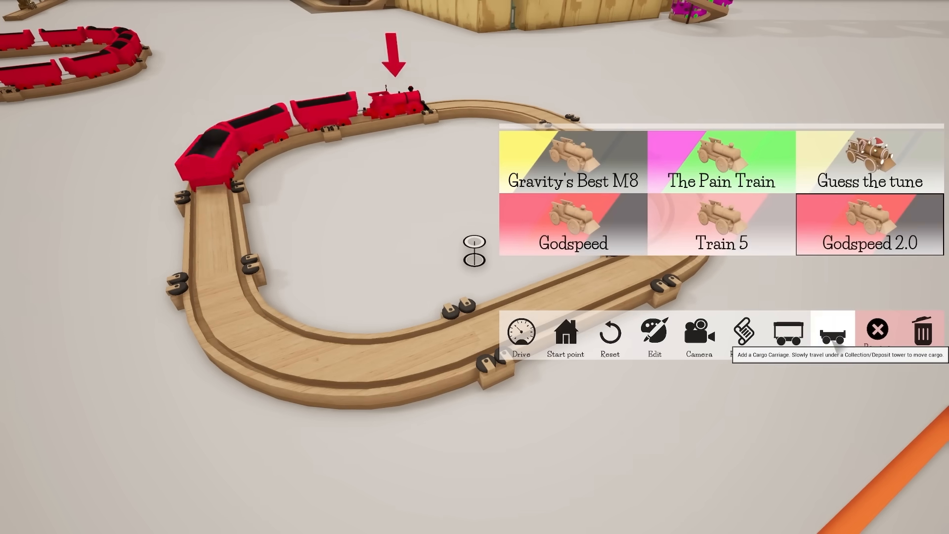